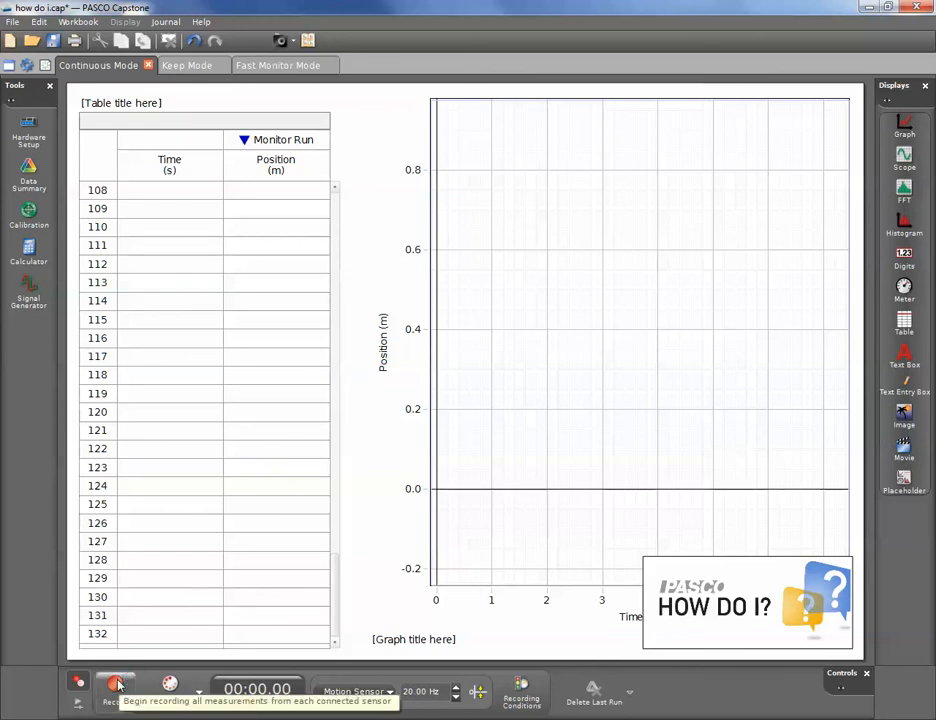
# - Record Run #1, about 6.7 seconds of motion-sensor position data
pyautogui.click(112, 684)
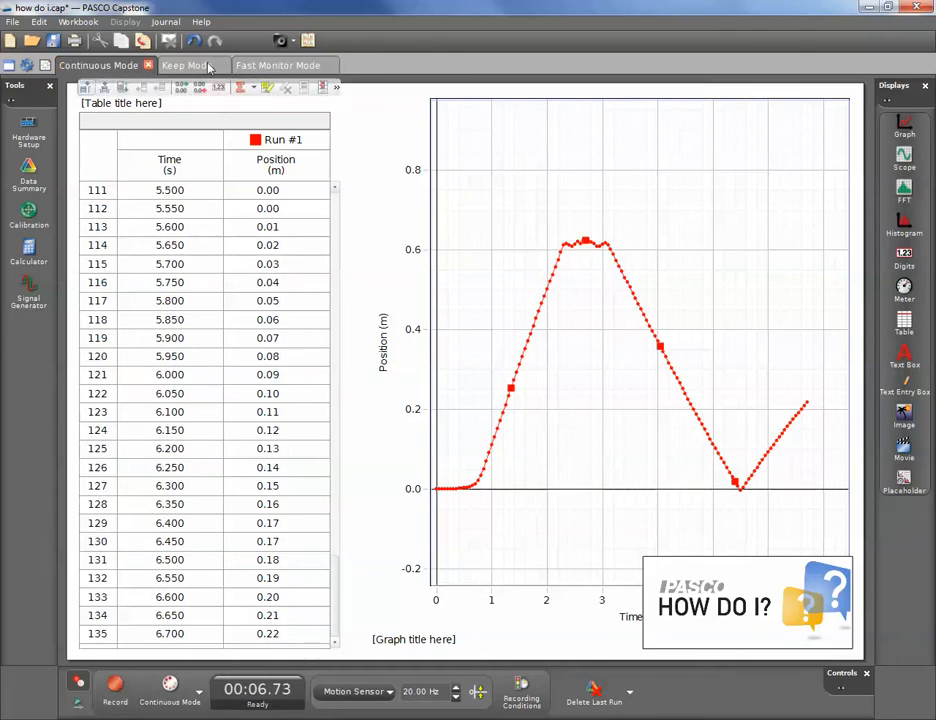
# - Show the Keep Mode page with its volume set of 40, 35, 30, 25 and 20 mL
pyautogui.click(190, 64)
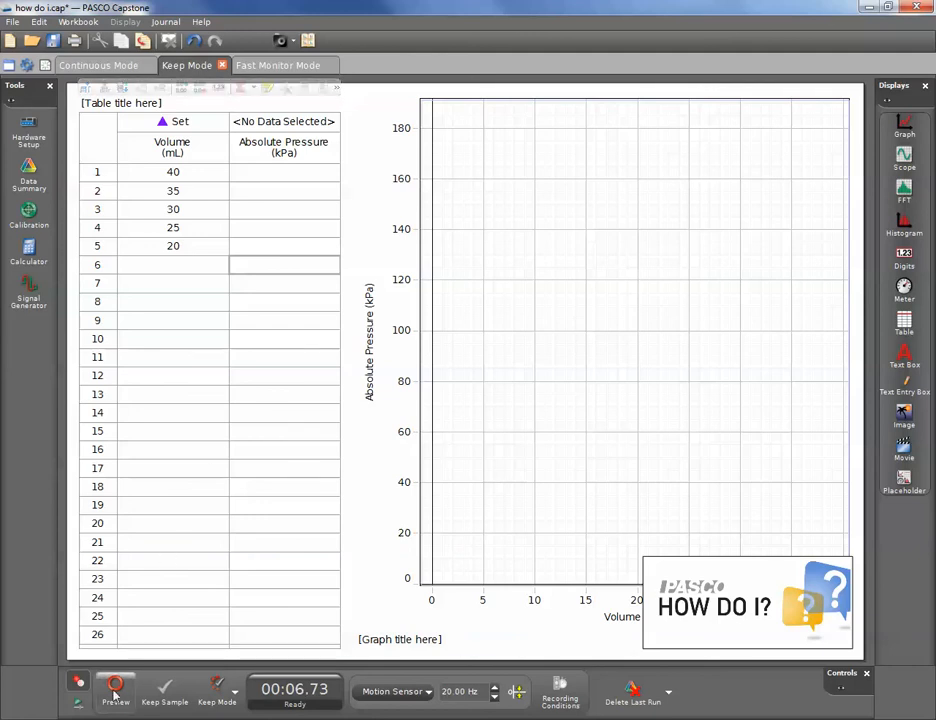
# - Start Run #2 and keep pressure readings of 99.6, 118.3 and 134.7 kPa at 40, 35 and 30 mL
pyautogui.click(112, 688)
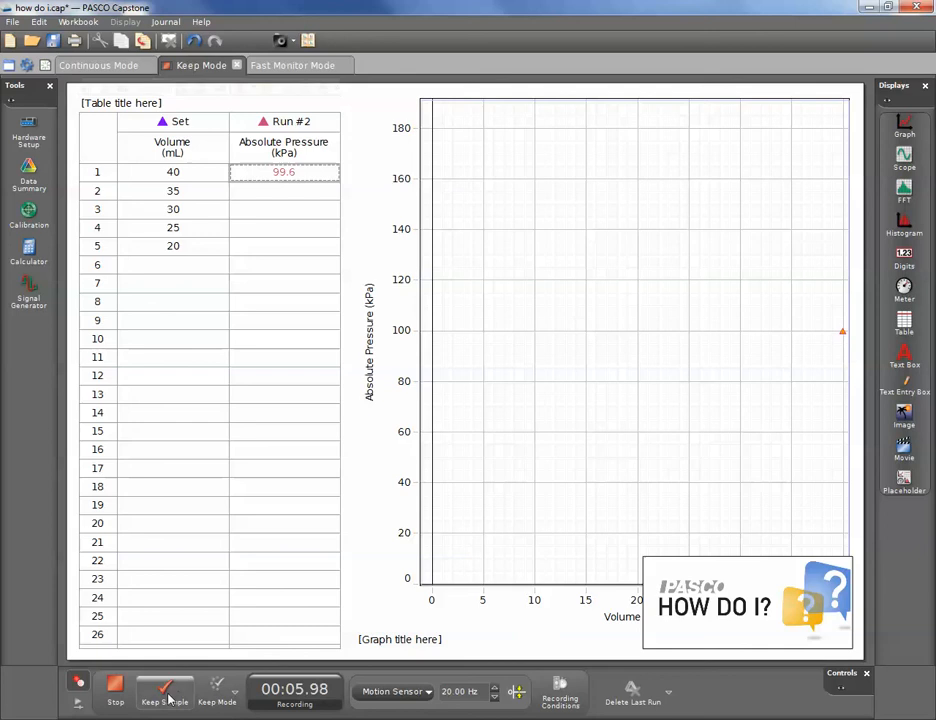
pyautogui.click(162, 692)
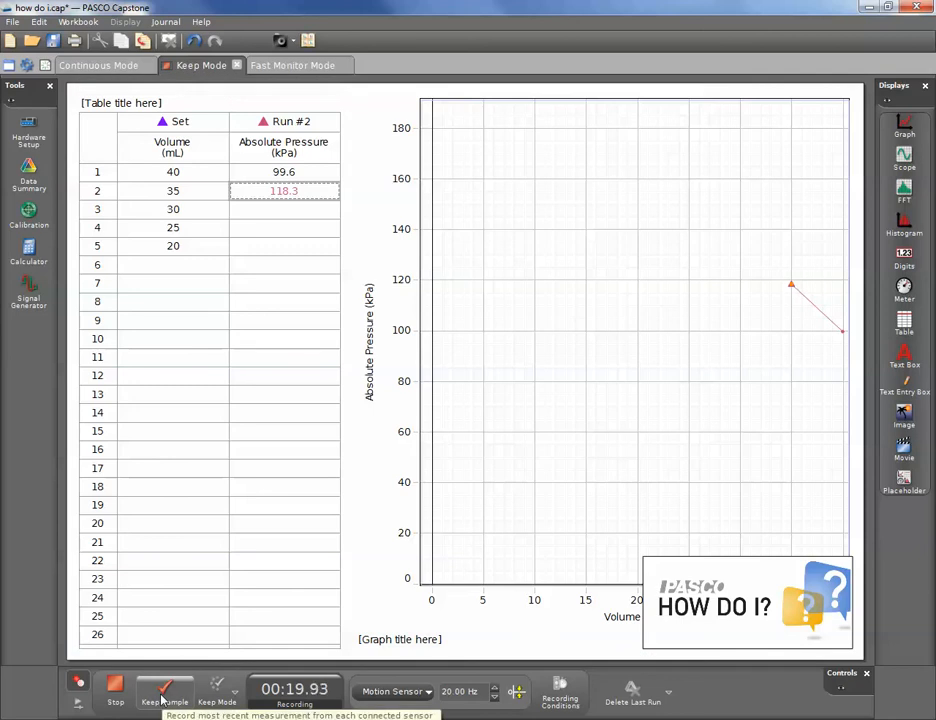
pyautogui.click(160, 696)
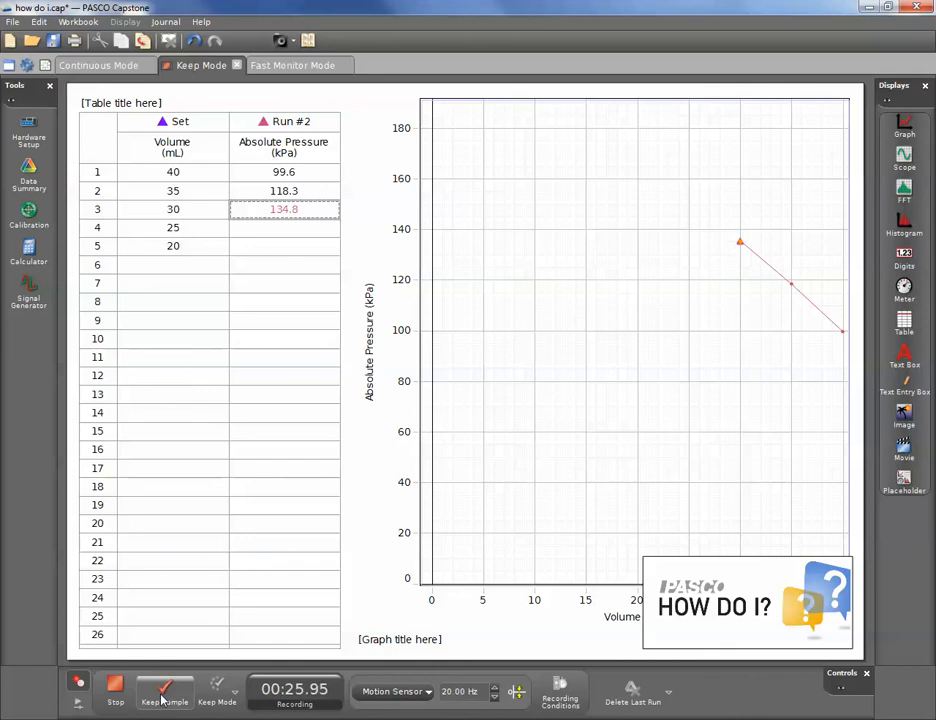
pyautogui.click(160, 696)
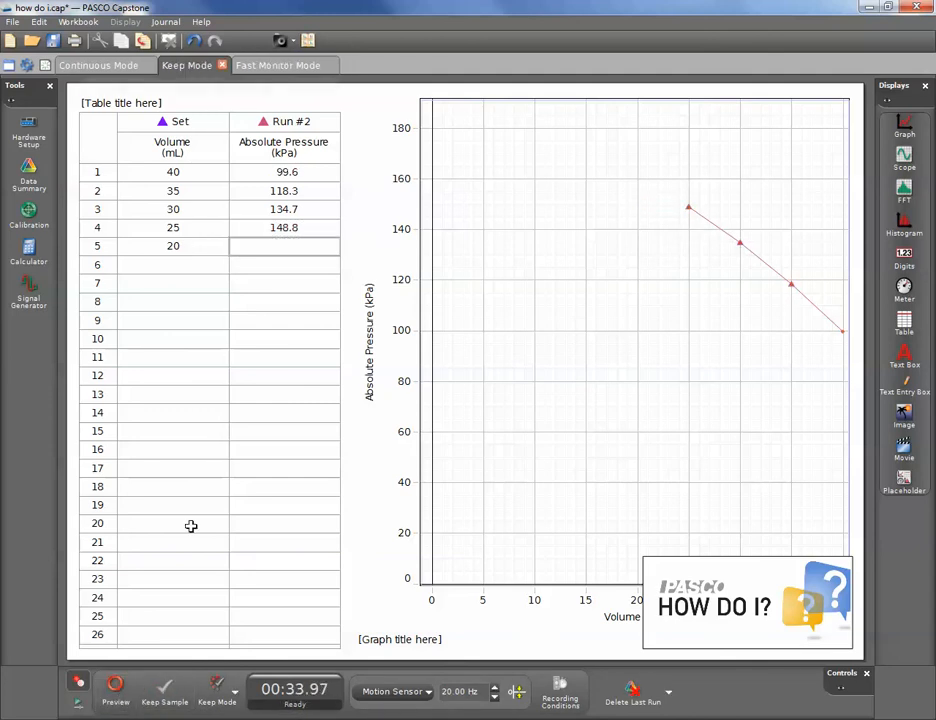
# - Show the Fast Monitor Mode page with empty voltage-time and frequency graphs
pyautogui.click(276, 64)
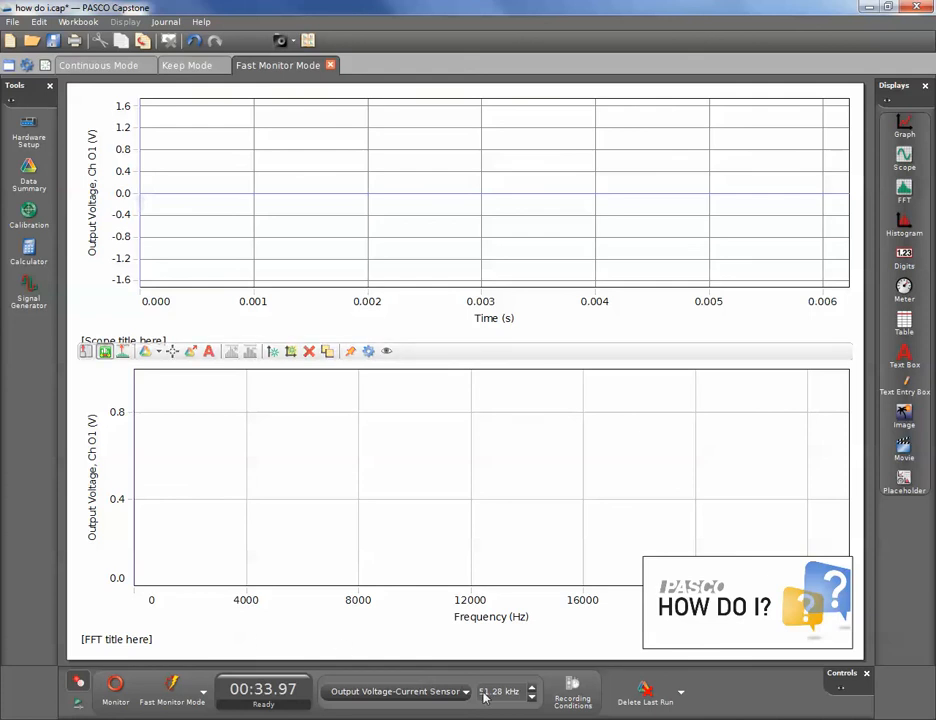
pyautogui.moveTo(494, 676)
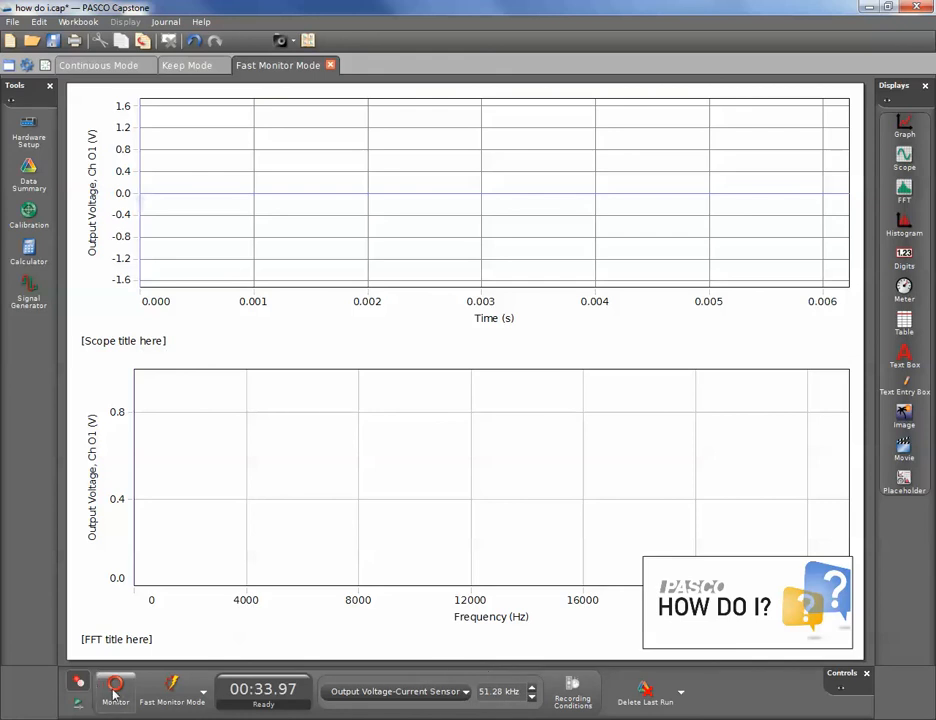
# - Start live monitoring of the square-wave output voltage and its FFT, then bring up Help
pyautogui.click(112, 692)
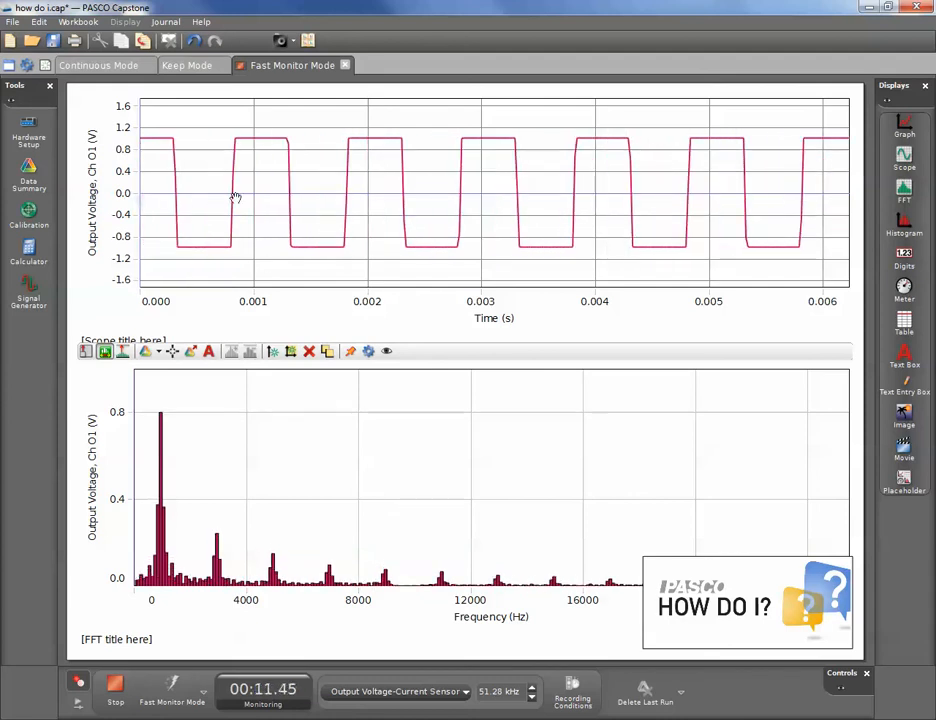
pyautogui.click(204, 20)
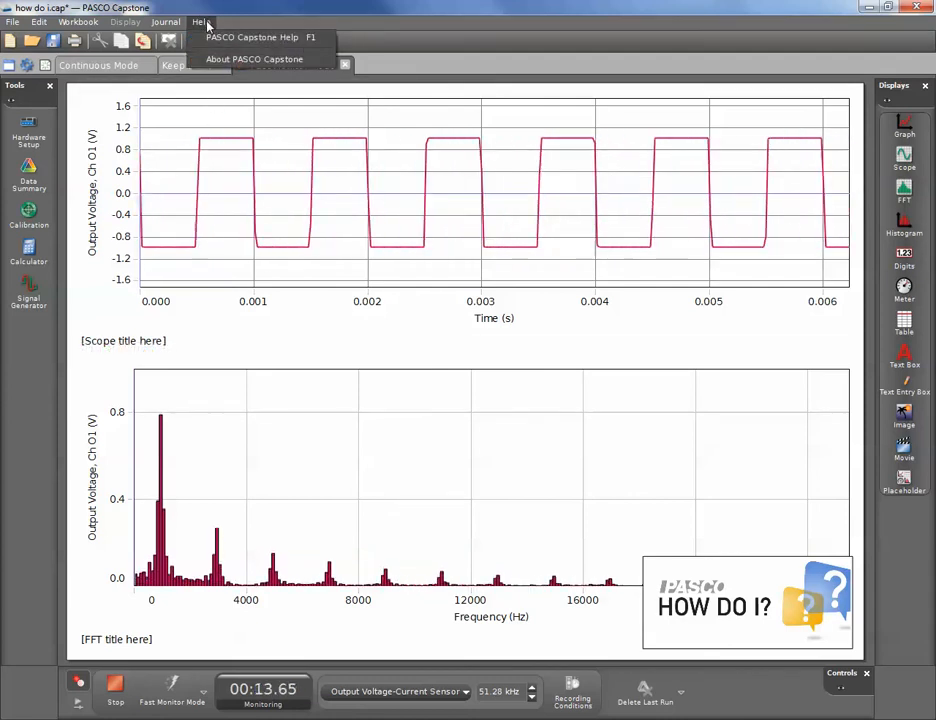